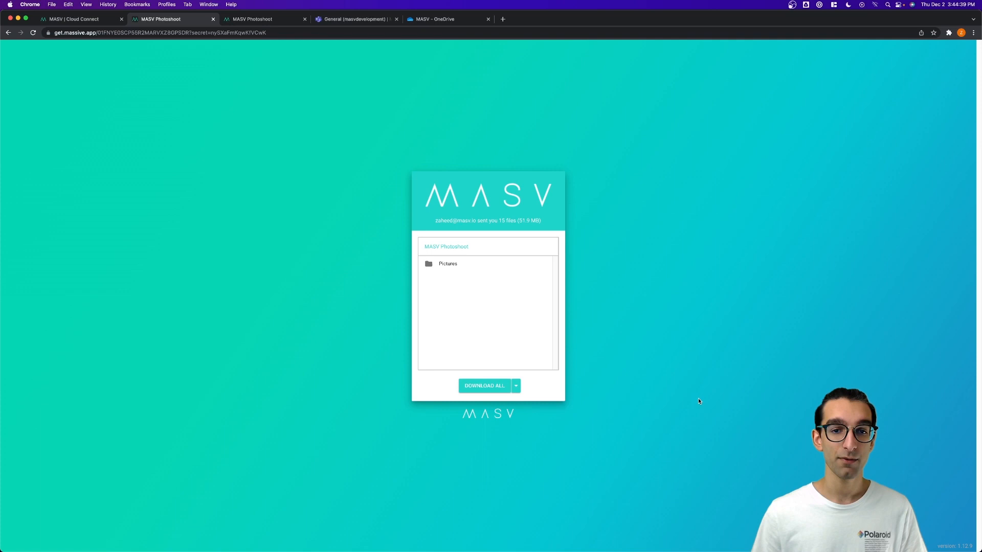
# - Save the 15-file MASV Photoshoot package to OneDrive from the Download All options
pyautogui.click(515, 386)
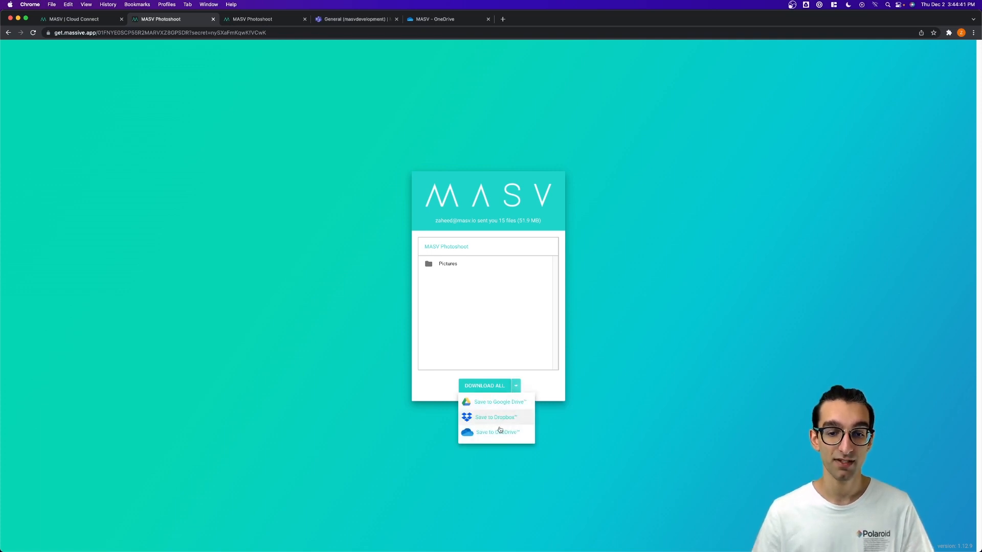
pyautogui.click(498, 431)
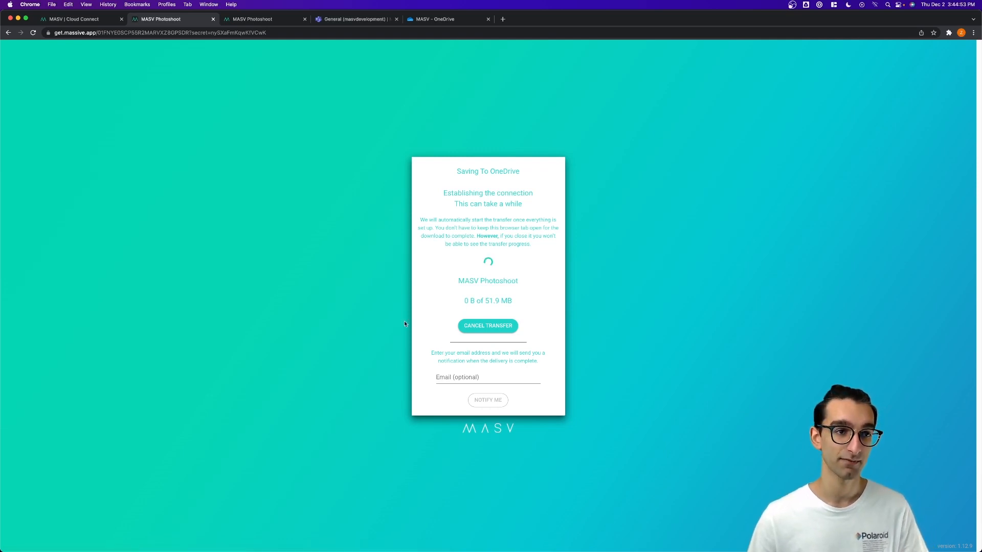
# - View the Cloud Connect page with the Azure connection form, then switch to the Teams General channel
pyautogui.click(79, 19)
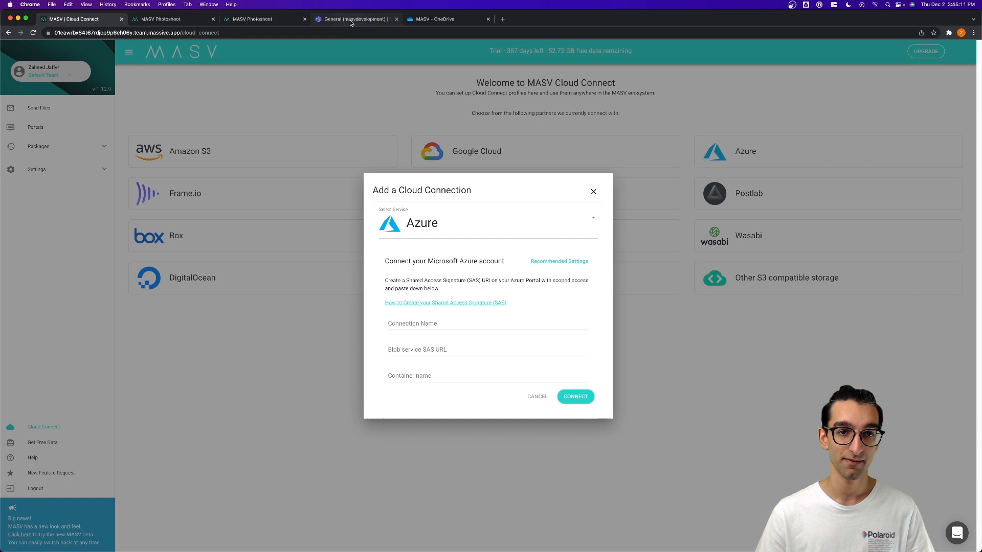
pyautogui.click(356, 19)
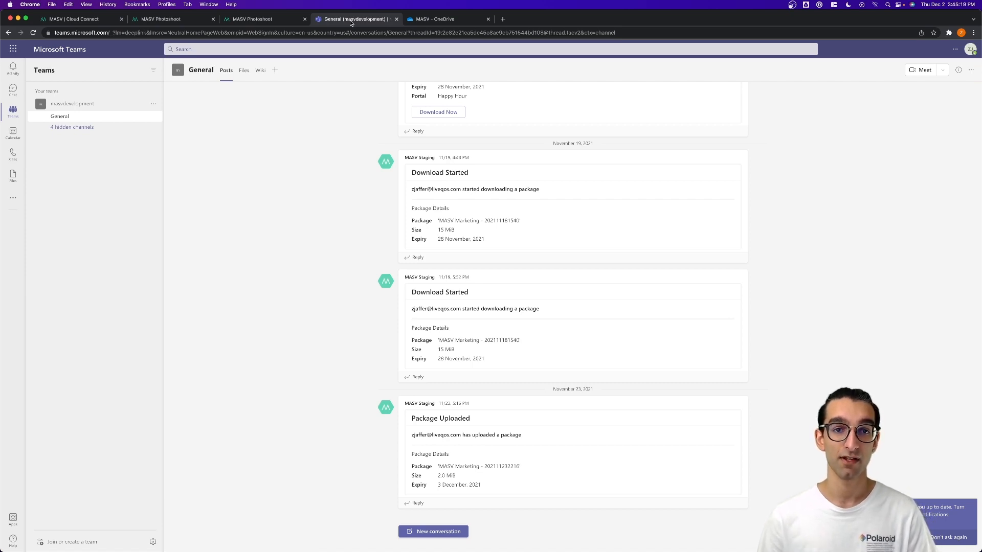
# - Scroll the General channel's MASV Staging notifications and return to the completed 2m 18s transfer
pyautogui.scroll(3)
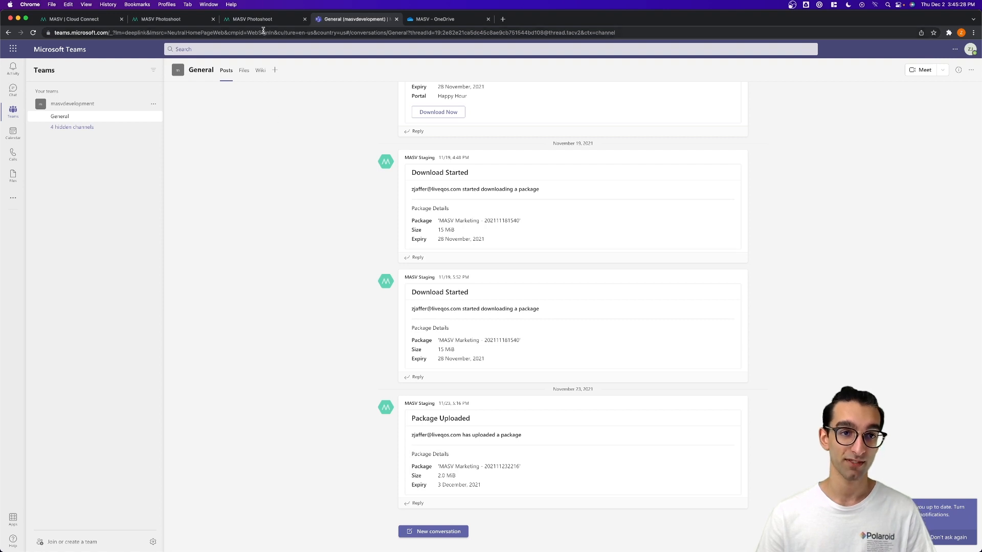
pyautogui.click(257, 19)
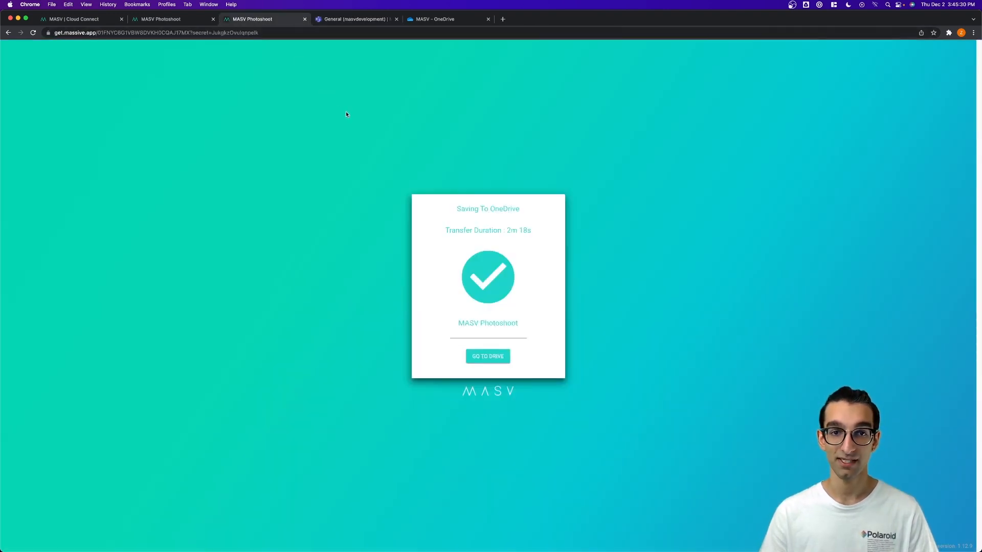
# - Confirm the MASV Photoshoot folder sits inside the MASV folder in OneDrive My files
pyautogui.click(446, 19)
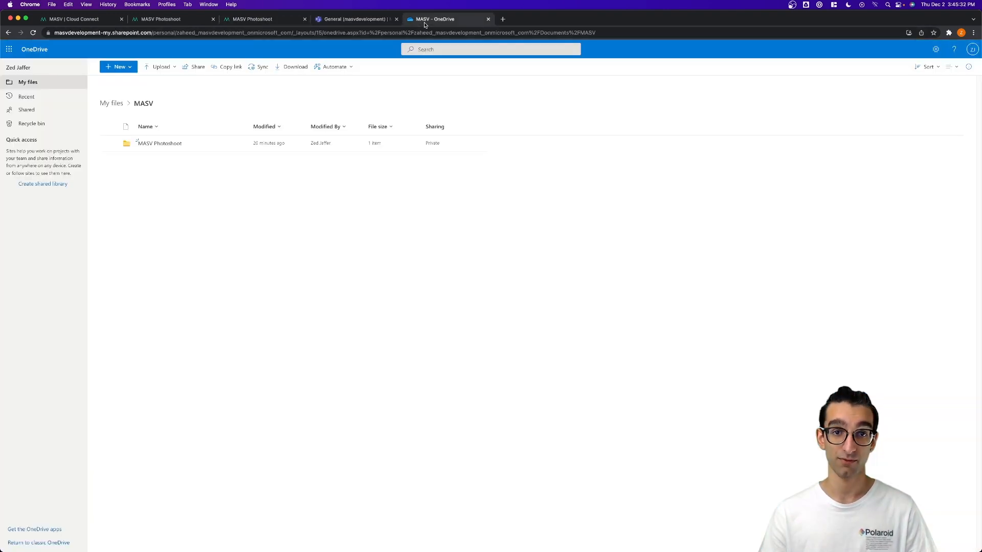
pyautogui.click(112, 103)
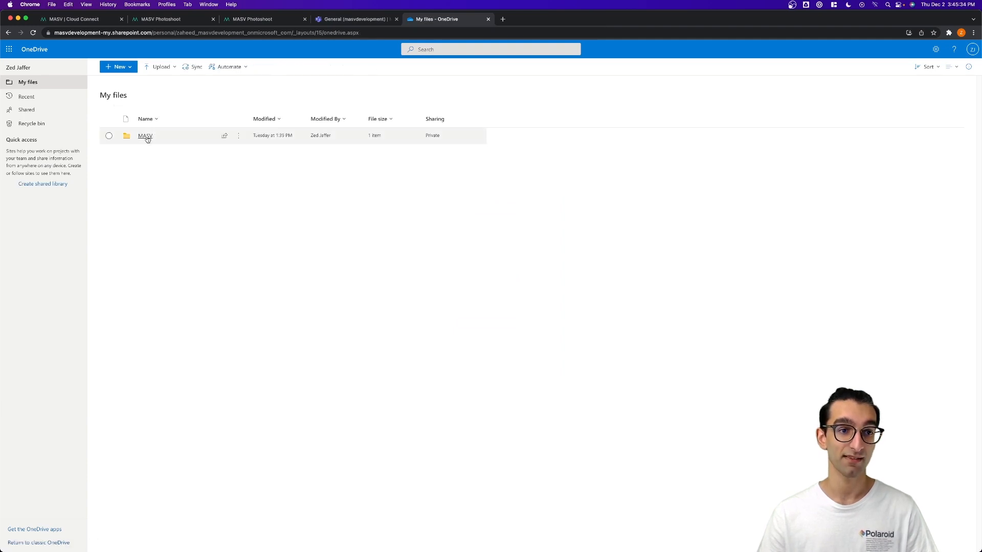
pyautogui.doubleClick(145, 135)
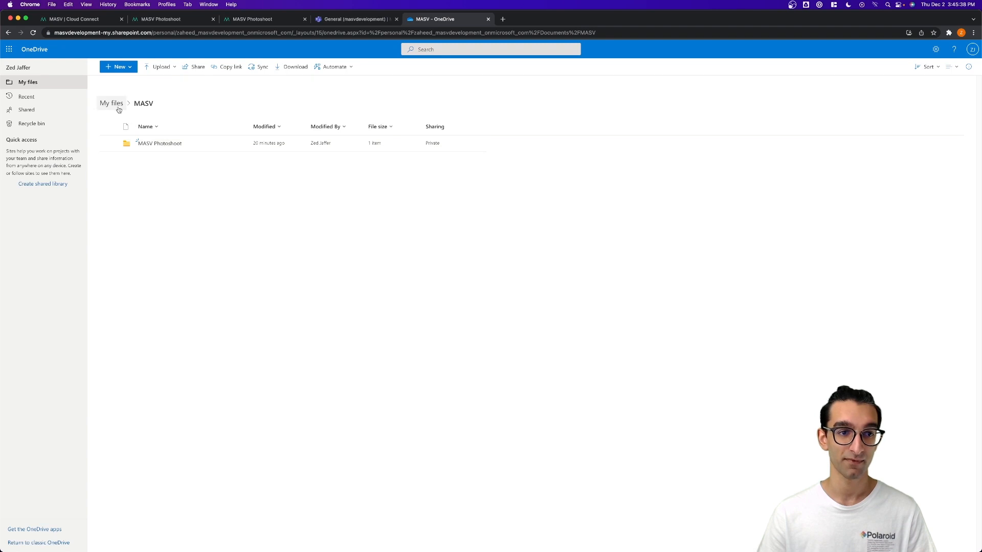
pyautogui.click(110, 103)
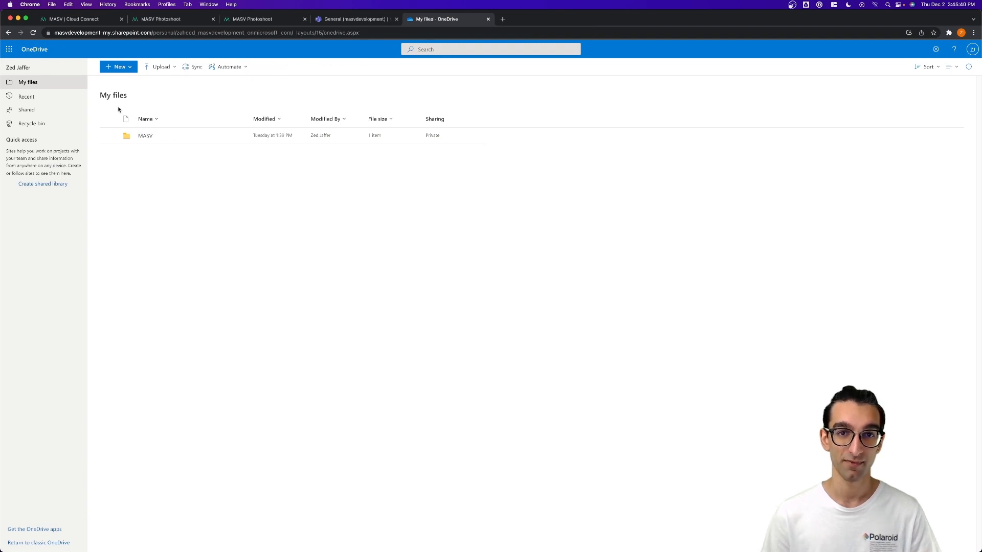